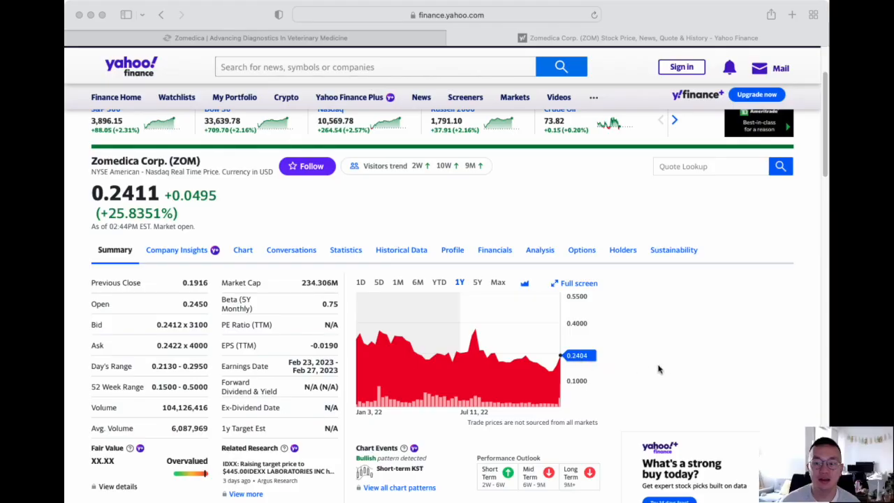
mouse_move(663, 346)
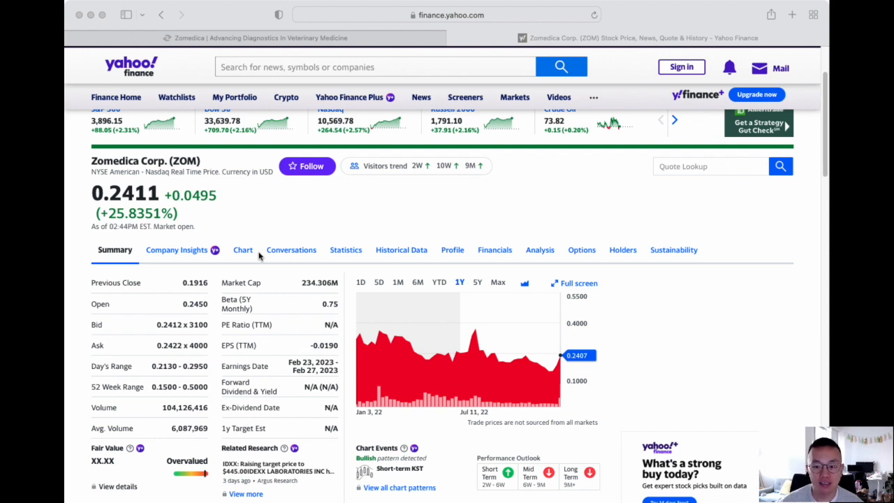
mouse_move(277, 264)
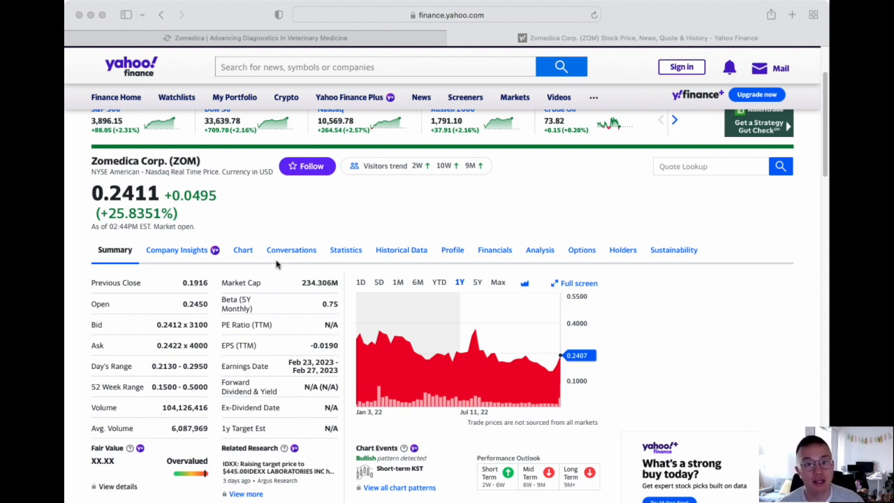
mouse_move(279, 250)
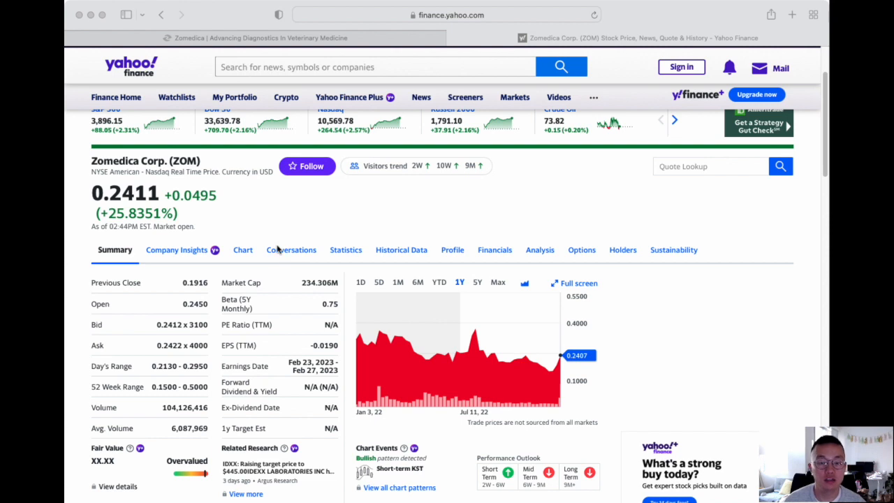
mouse_move(306, 269)
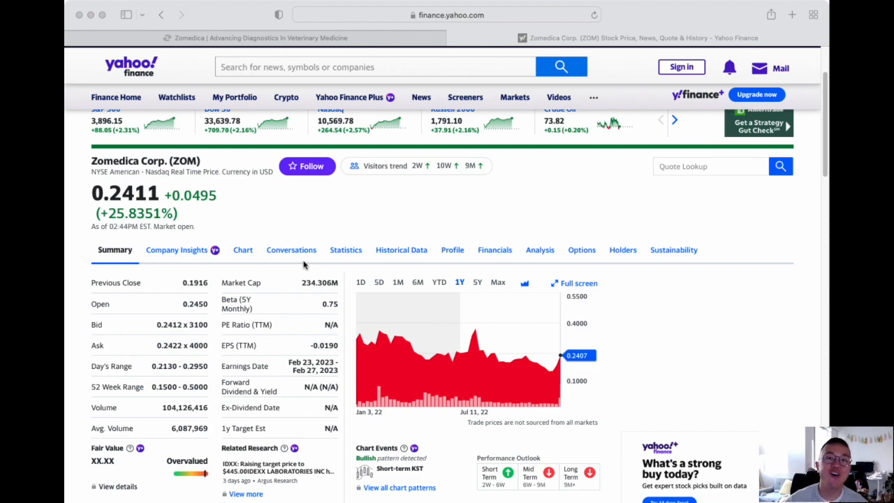
mouse_move(239, 157)
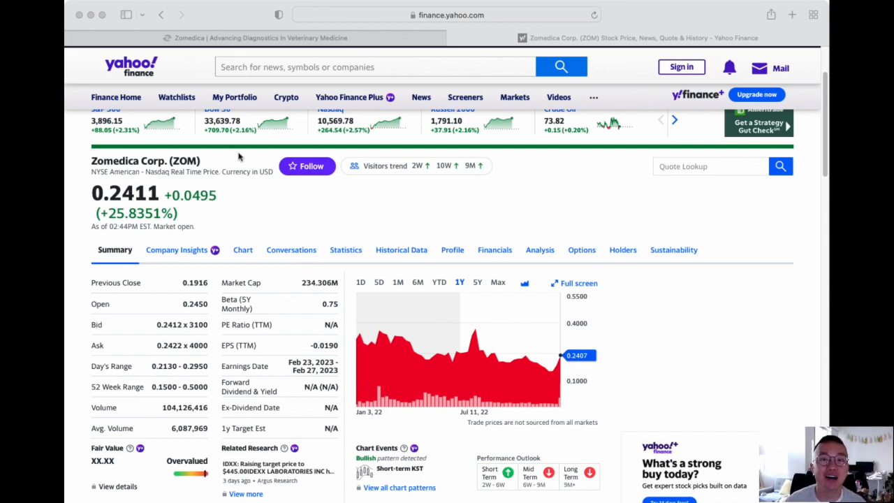